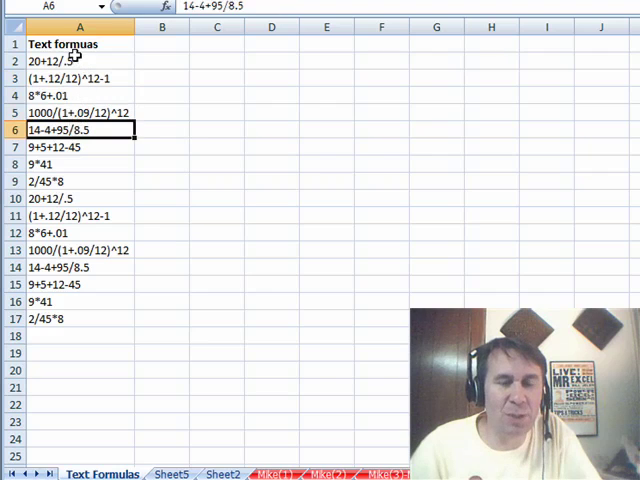
pyautogui.moveTo(68, 61)
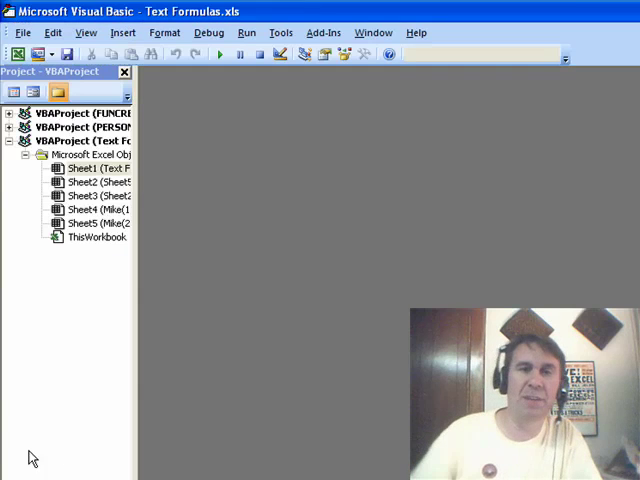
# Step: Insert a new blank code module into the workbook's VBA project
pyautogui.click(124, 33)
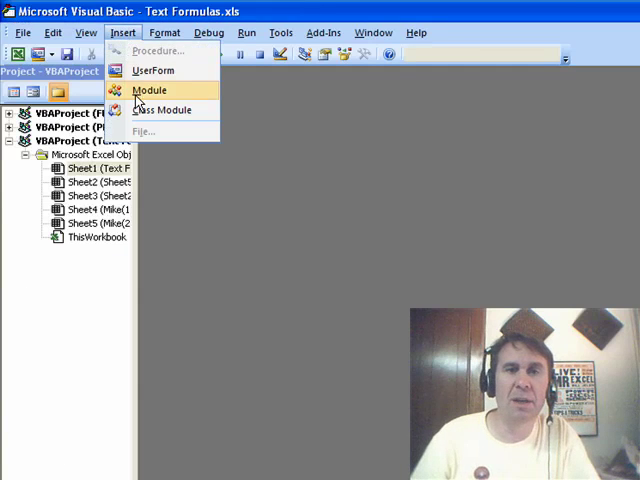
pyautogui.click(149, 89)
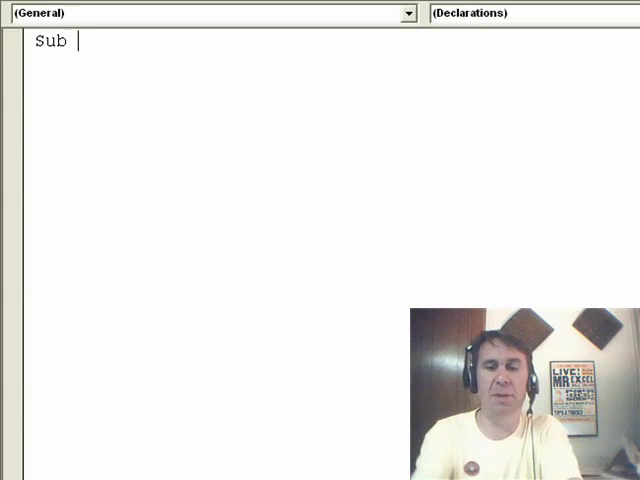
# Step: Start the EvalThem Sub with a For Each cell In Selection loop targeting cell.Offset(0,1)
pyautogui.write('EvalThem(')
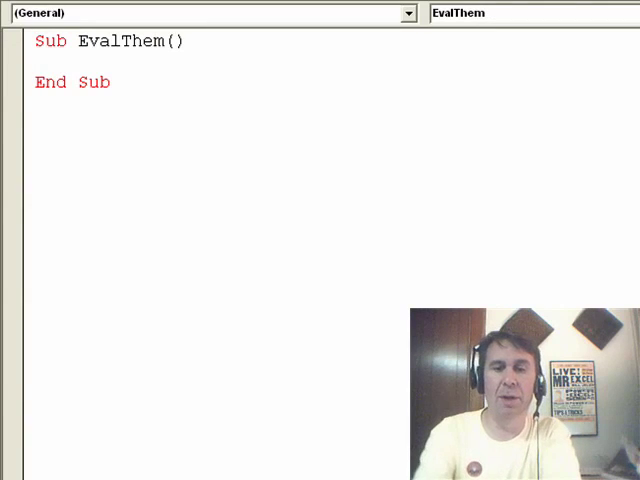
pyautogui.write('For each cell i')
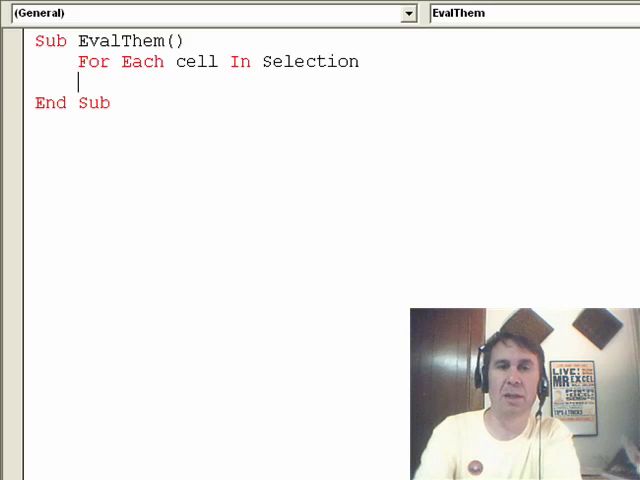
pyautogui.write('cell.offset(')
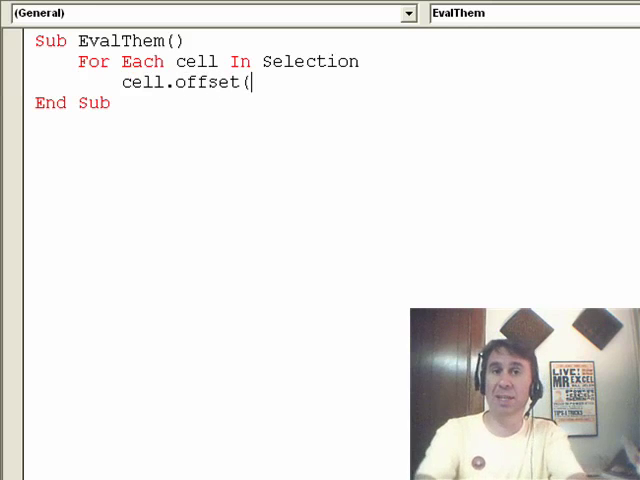
pyautogui.write('0,')
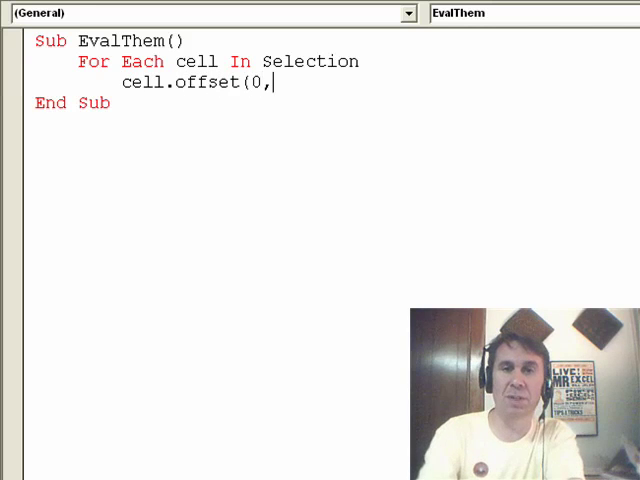
pyautogui.write('1).')
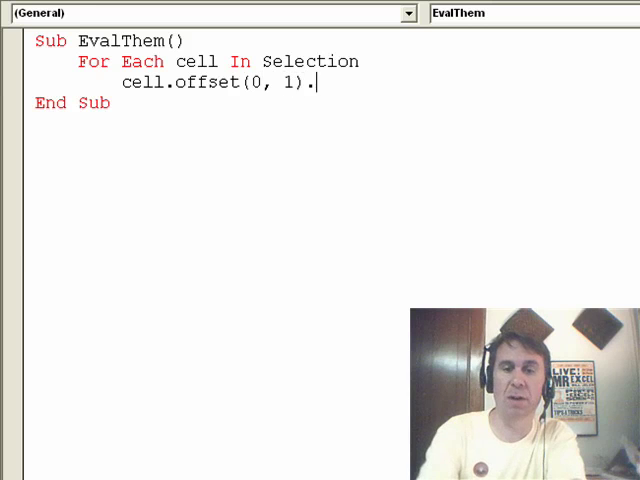
# Step: Set each offset cell's Formula to "=" & cell.Value and close with Next cell
pyautogui.write('Formula =')
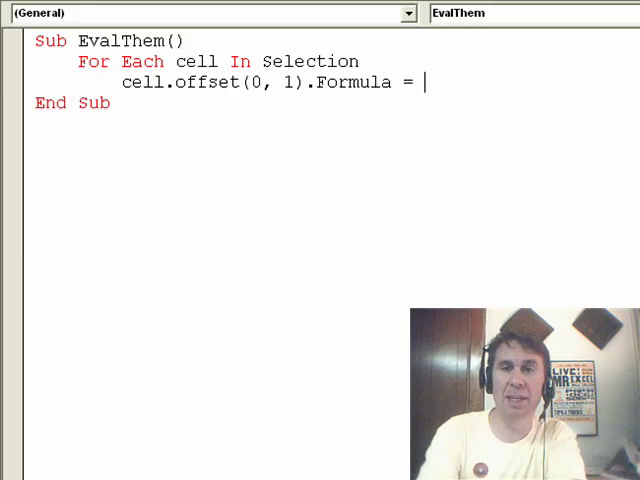
pyautogui.write('"')
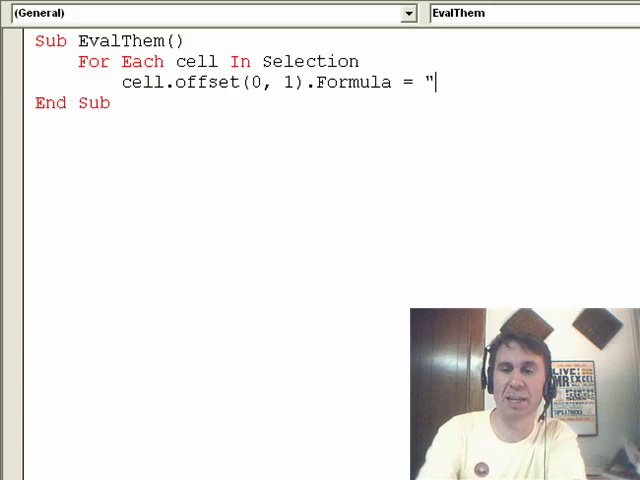
pyautogui.write('=')
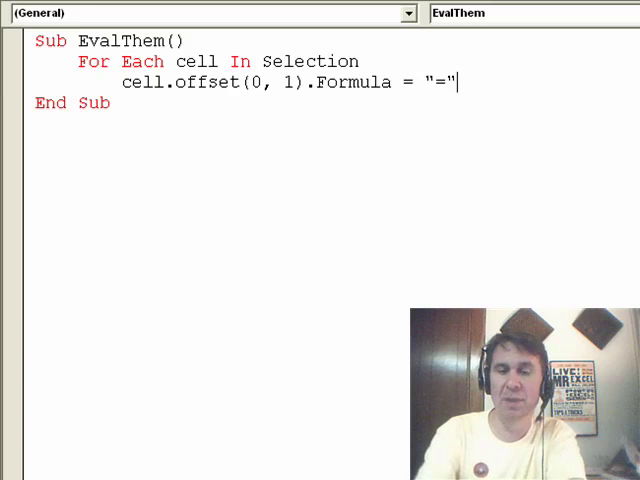
pyautogui.write('& cell.')
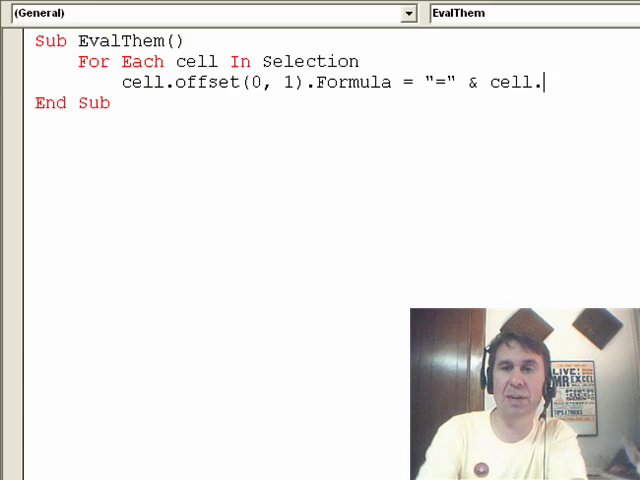
pyautogui.write('value')
pyautogui.write('N')
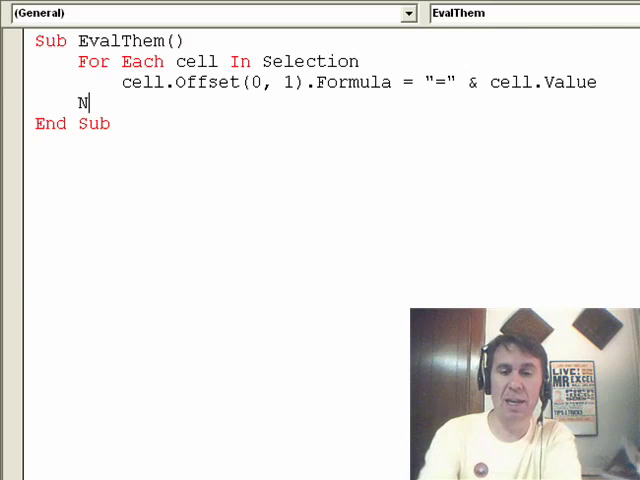
pyautogui.write('ext cell')
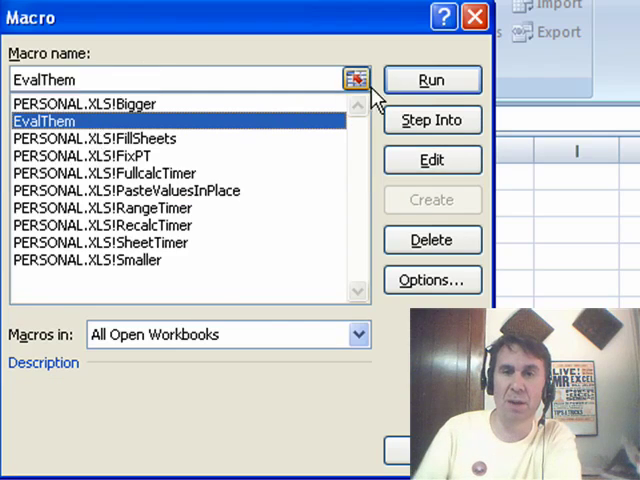
# Step: Run the EvalThem macro from the Macro dialog
pyautogui.click(431, 79)
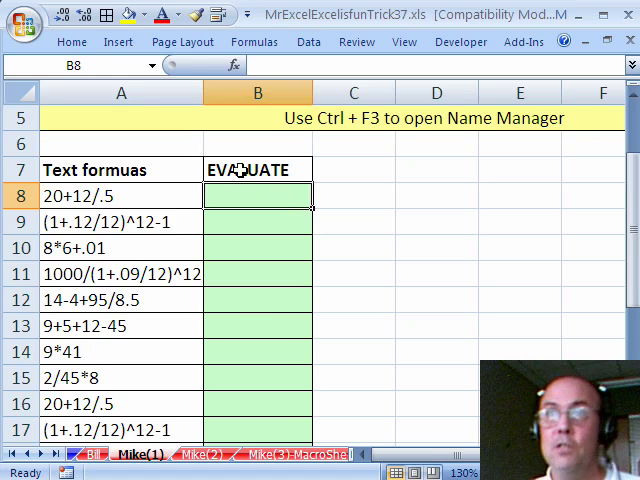
pyautogui.moveTo(262, 170)
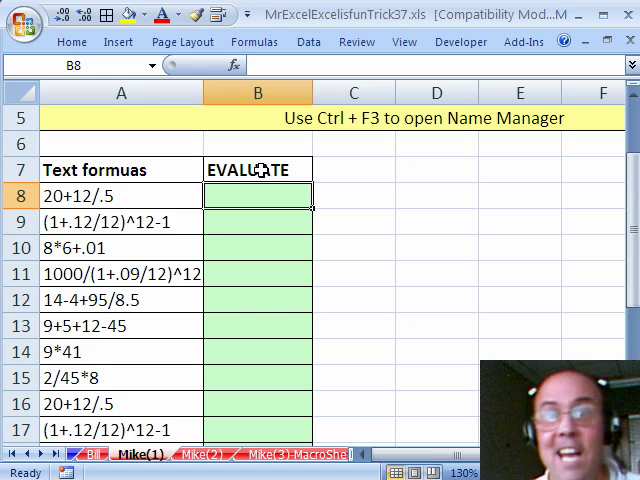
pyautogui.moveTo(271, 277)
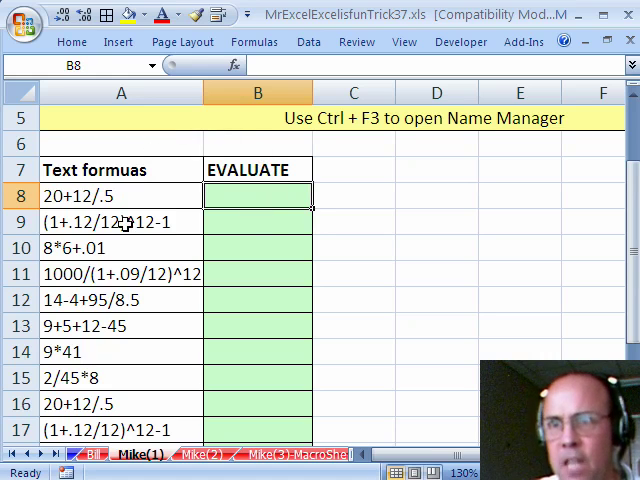
pyautogui.moveTo(135, 197)
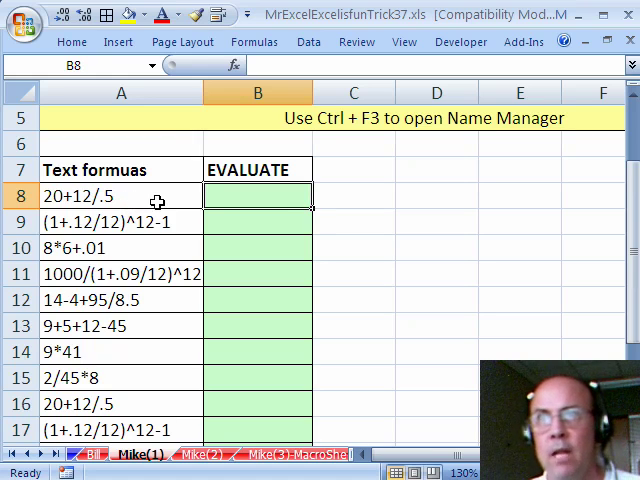
pyautogui.moveTo(235, 198)
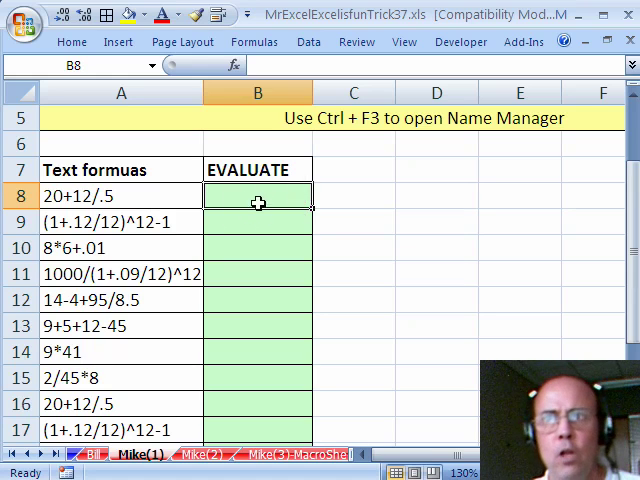
pyautogui.moveTo(105, 196)
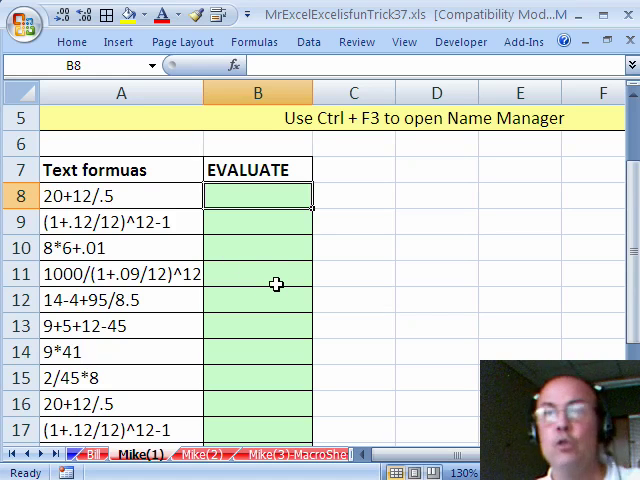
# Step: Start a new defined name called TextMath in Name Manager
pyautogui.press('ctrl+f3')
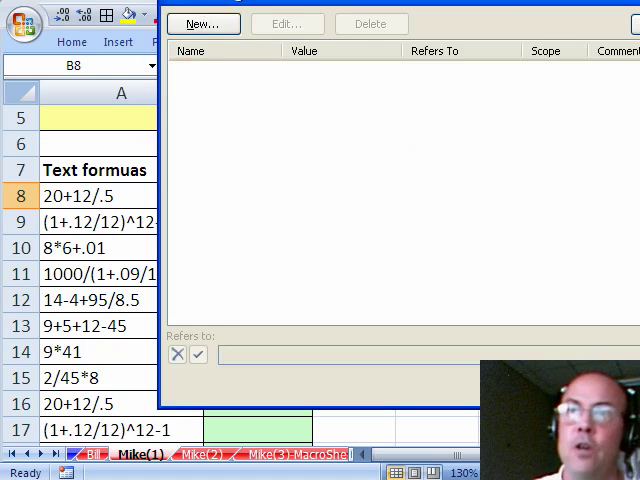
pyautogui.click(203, 23)
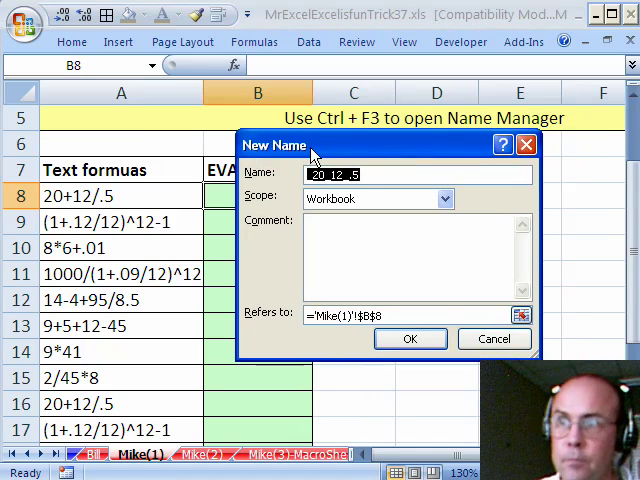
pyautogui.write('TextMath')
pyautogui.click(408, 315)
pyautogui.write('=')
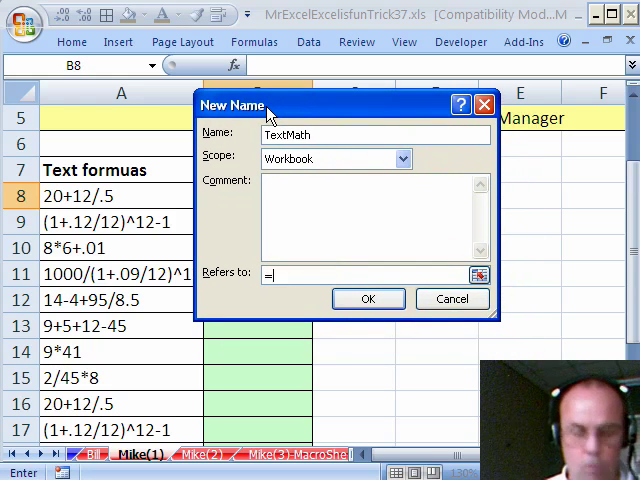
# Step: Point TextMath at =EVALUATE(!A8) with workbook scope and confirm
pyautogui.write('EVALUATE(')
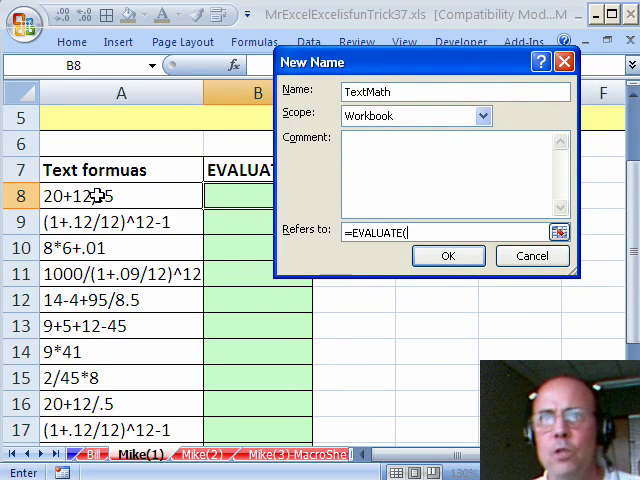
pyautogui.click(90, 196)
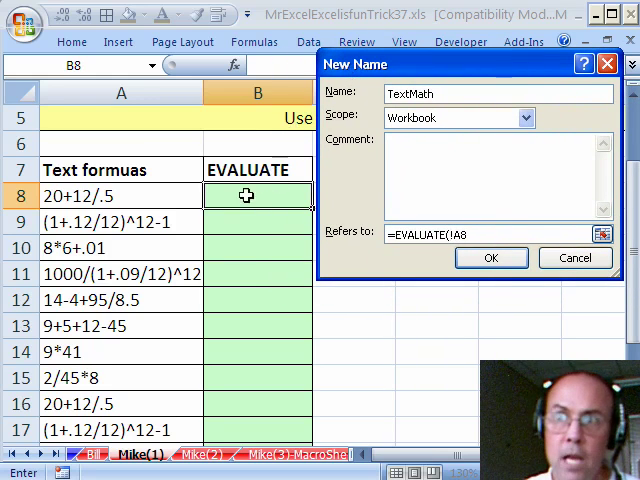
pyautogui.moveTo(293, 199)
pyautogui.write(')')
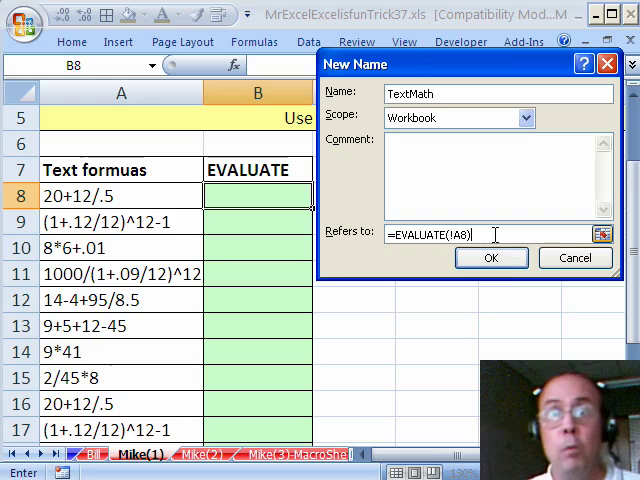
pyautogui.click(491, 258)
pyautogui.write('=EVALUATE')
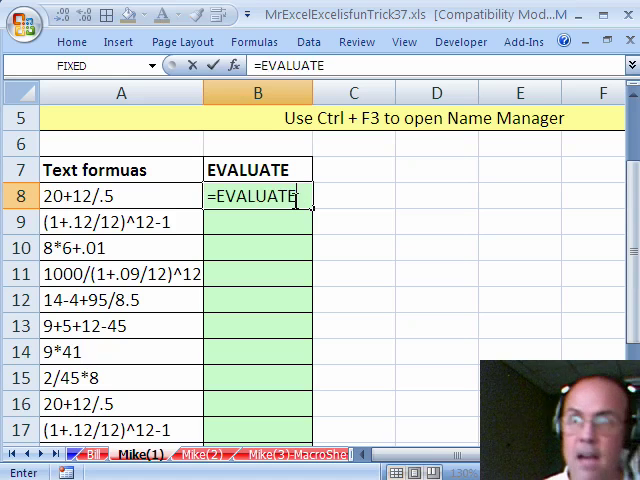
# Step: Enter =TextMath into all selected Evaluate cells, then go to the Mike(2) sheet
pyautogui.write('=')
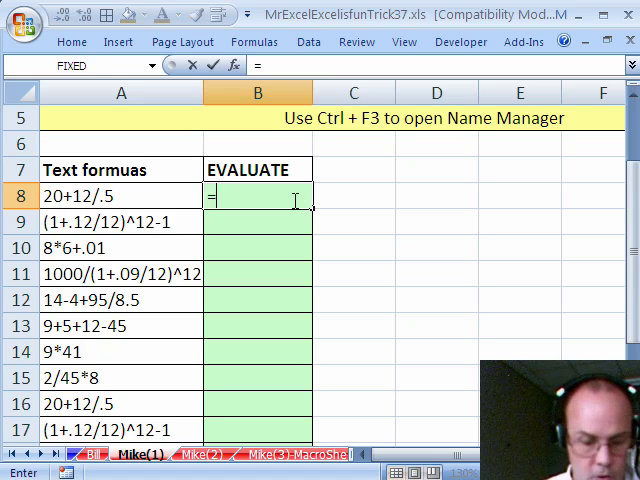
pyautogui.write('text')
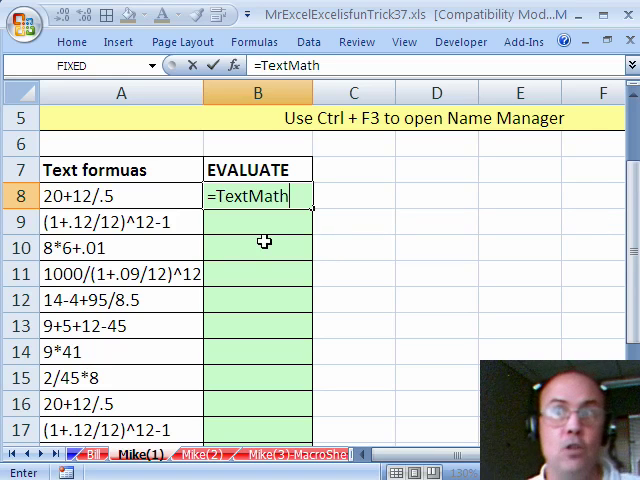
pyautogui.press('Enter')
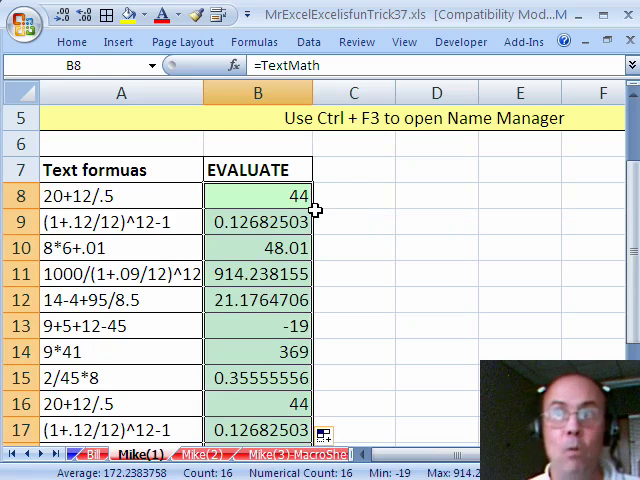
pyautogui.moveTo(308, 219)
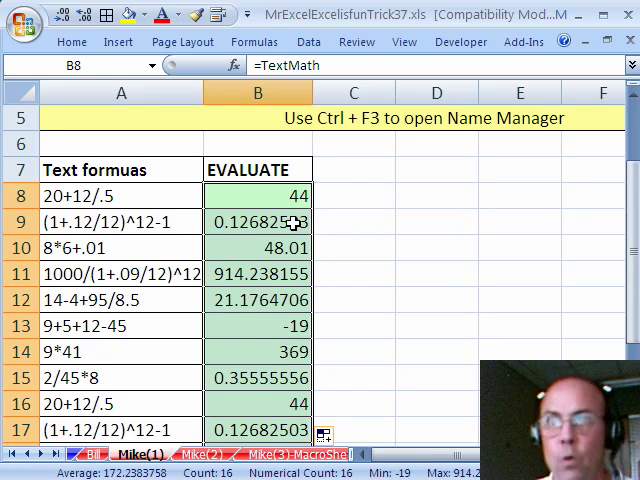
pyautogui.click(211, 449)
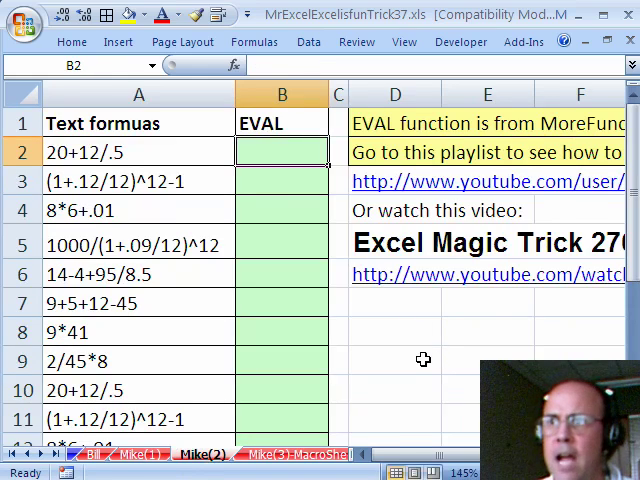
# Step: Put 5*5 in D9 and =TextMath beside it showing 25, then begin an =eval formula
pyautogui.write('5*5')
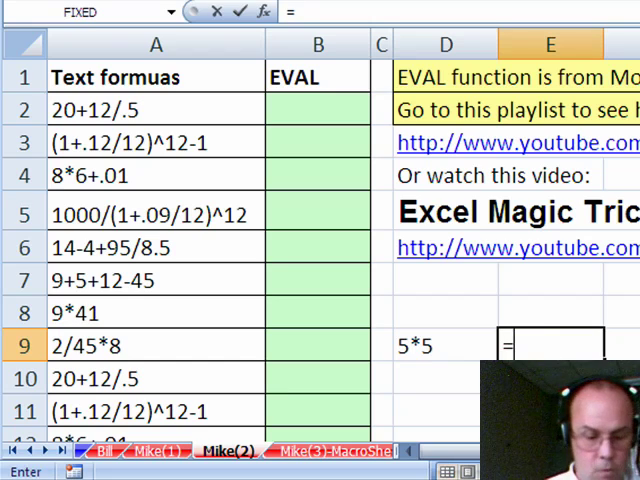
pyautogui.write('=TextMath')
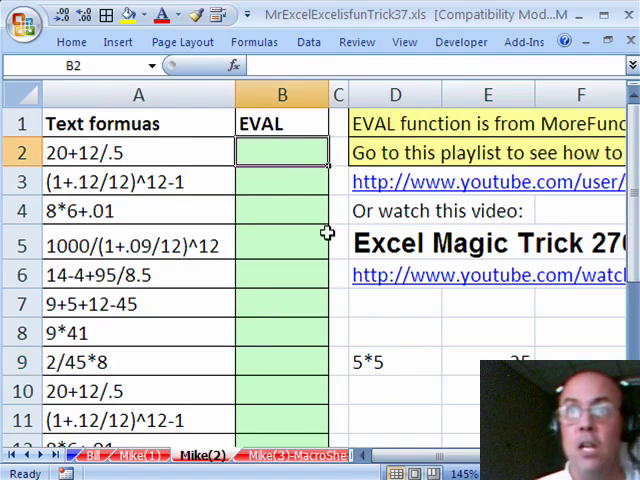
pyautogui.write('=eval')
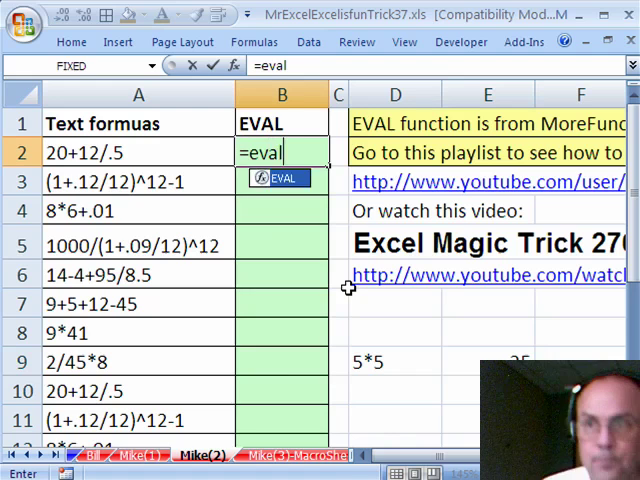
# Step: Fill the selected EVAL column with =EVAL(A2) so each text formula shows its result
pyautogui.click(138, 152)
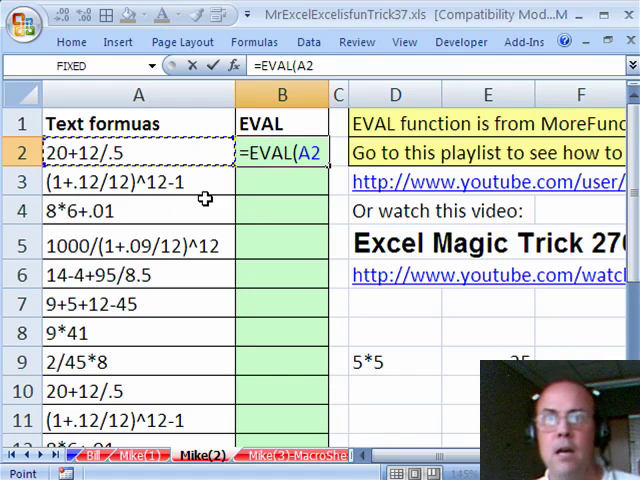
pyautogui.press('Enter')
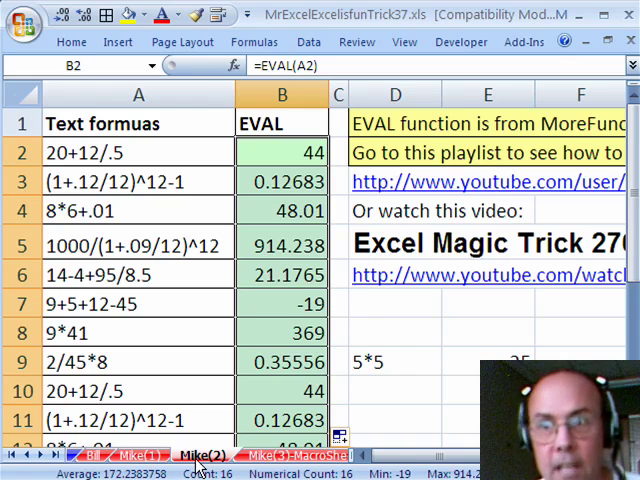
# Step: On the Macro2 sheet, enter 5*5 in A1 and =EVALUATE(A1) in B1
pyautogui.click(205, 450)
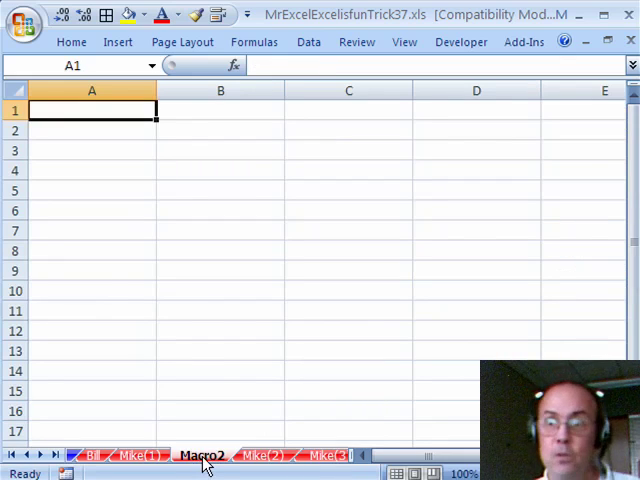
pyautogui.moveTo(192, 191)
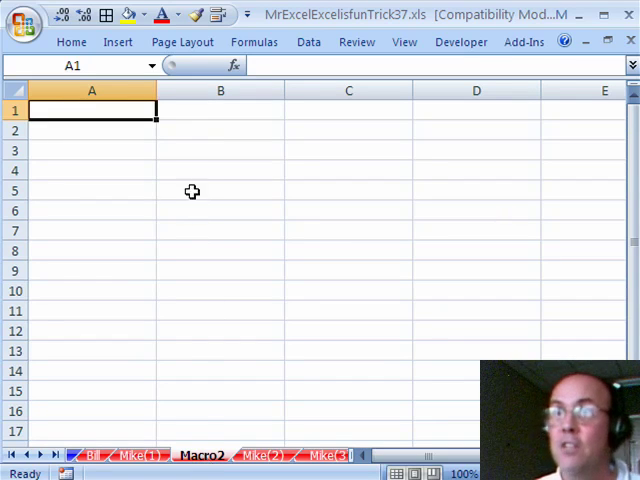
pyautogui.write('5*')
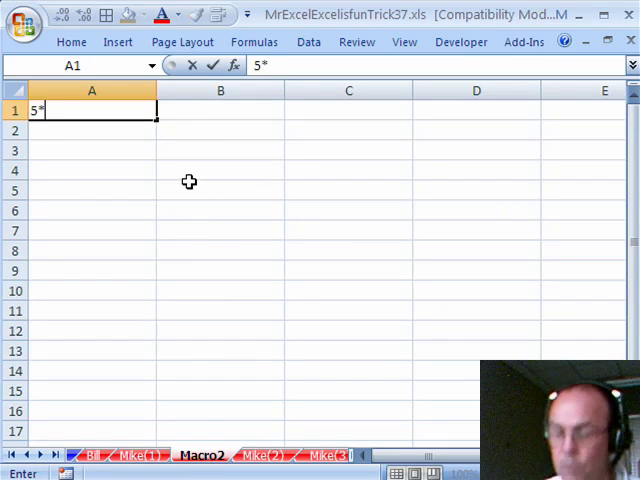
pyautogui.write('5')
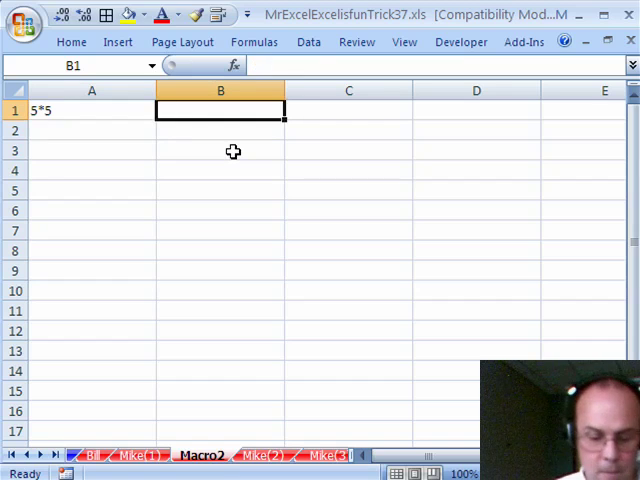
pyautogui.write('=EVALUATE')
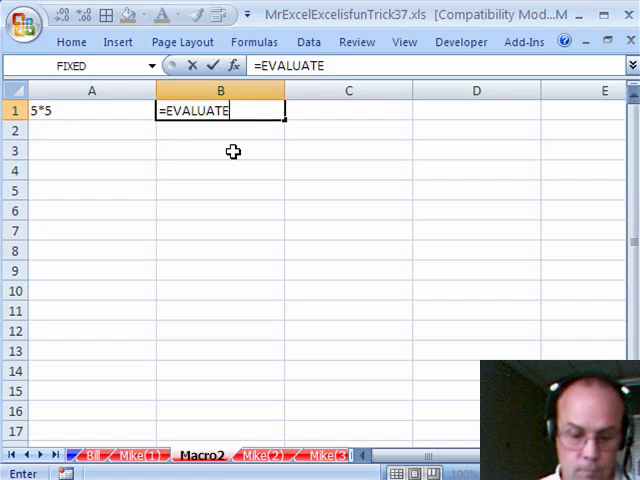
pyautogui.write('(A1')
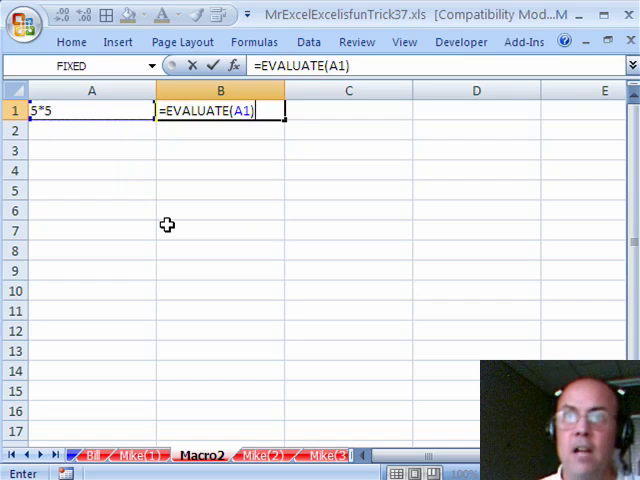
pyautogui.press('Enter')
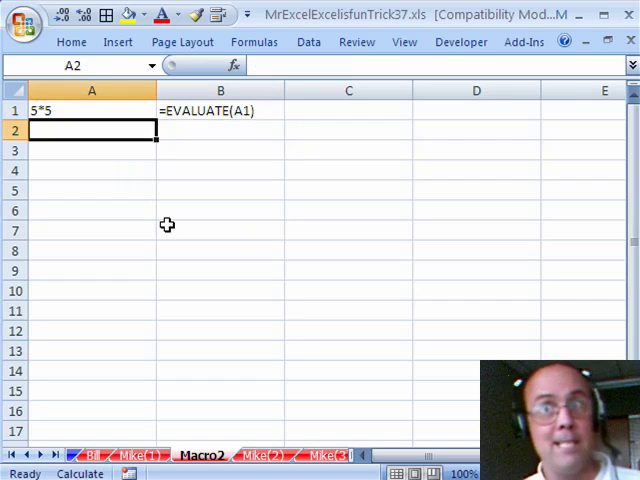
pyautogui.moveTo(202, 455)
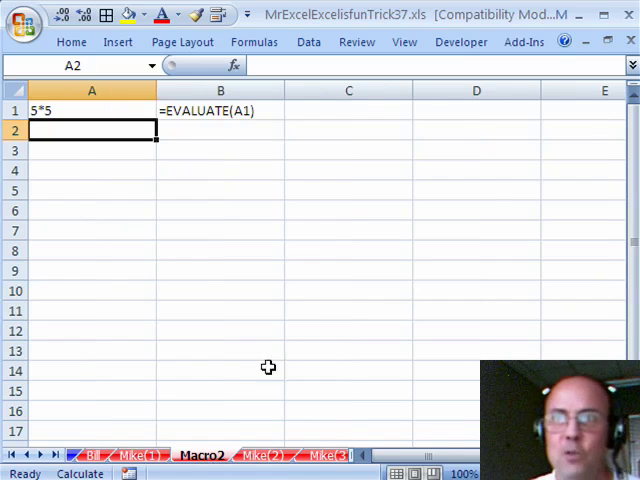
pyautogui.moveTo(259, 168)
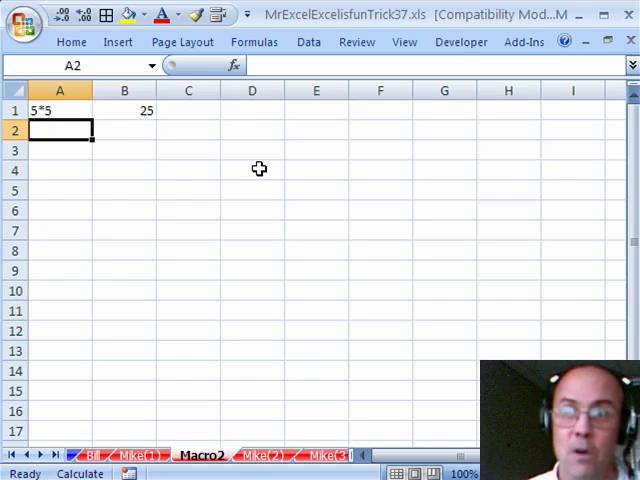
pyautogui.moveTo(330, 465)
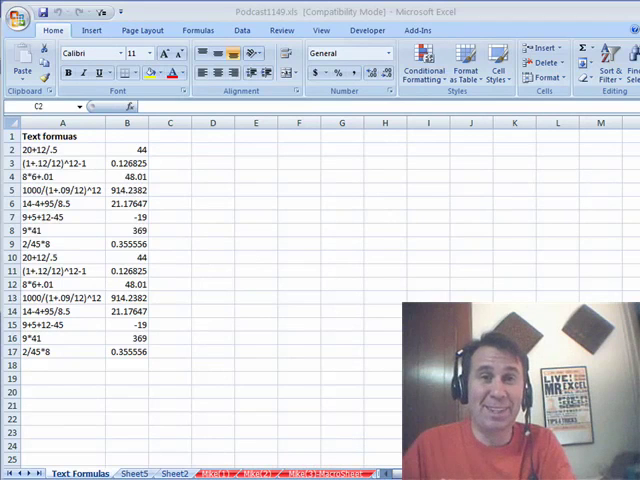
pyautogui.moveTo(235, 186)
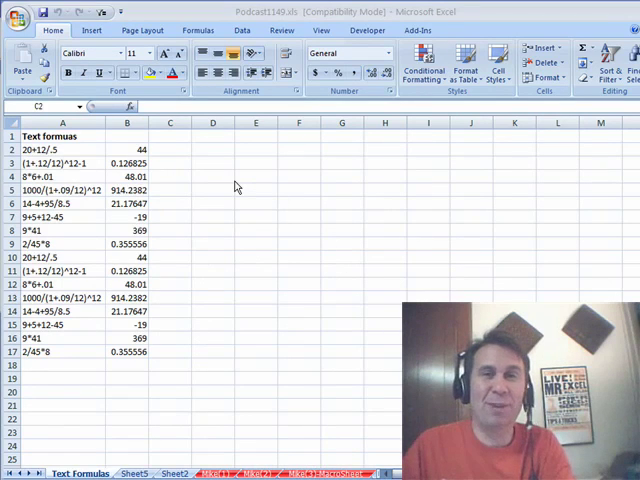